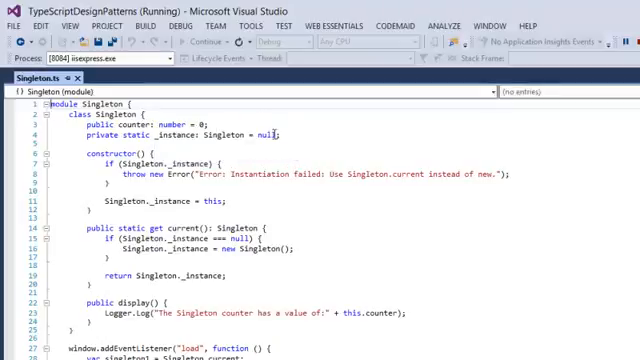
mouse_move(352, 132)
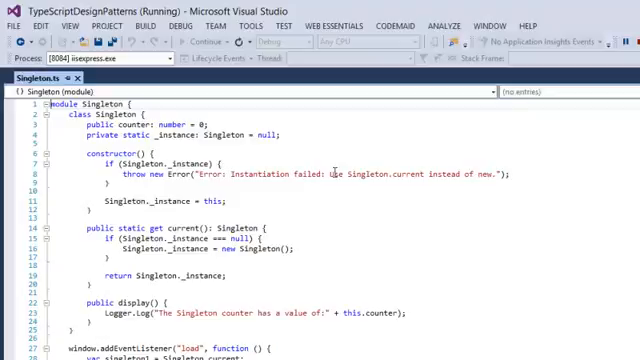
mouse_move(412, 156)
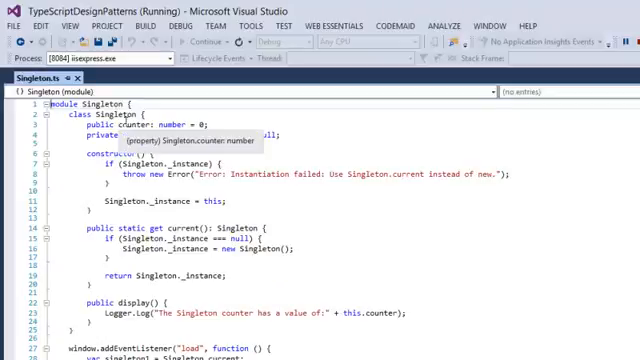
mouse_move(392, 280)
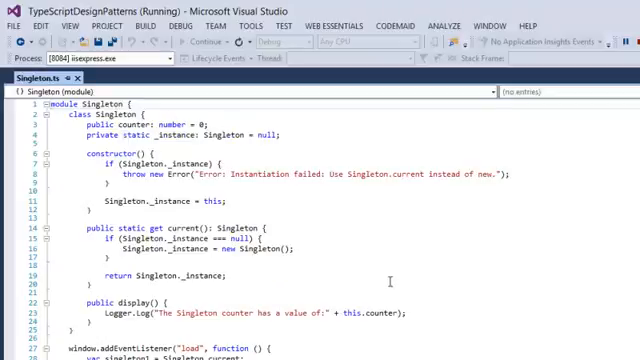
scroll(down, 3)
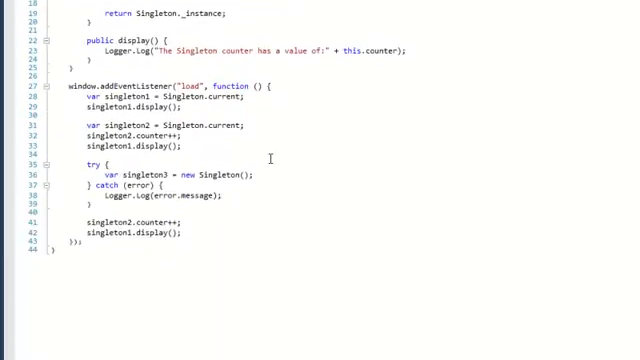
mouse_move(110, 96)
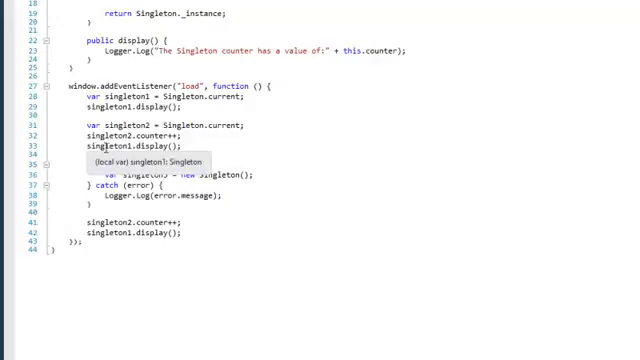
mouse_move(284, 140)
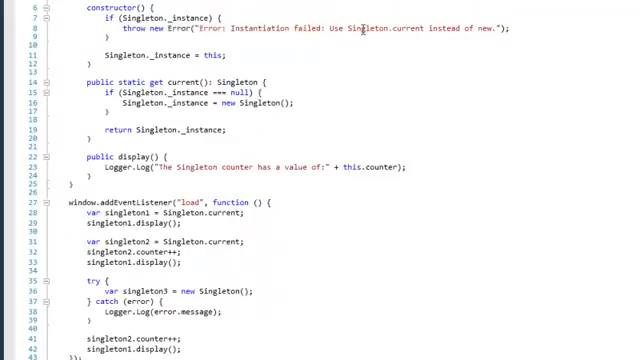
mouse_move(276, 316)
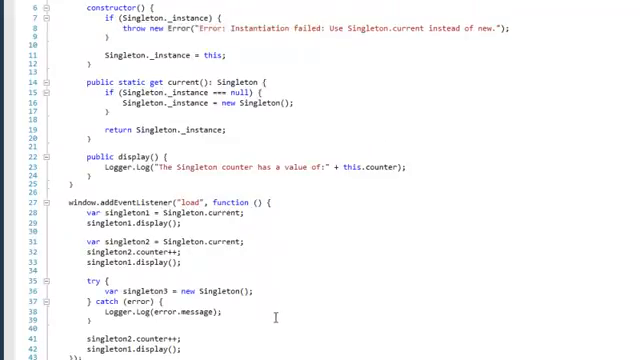
scroll(down, 3)
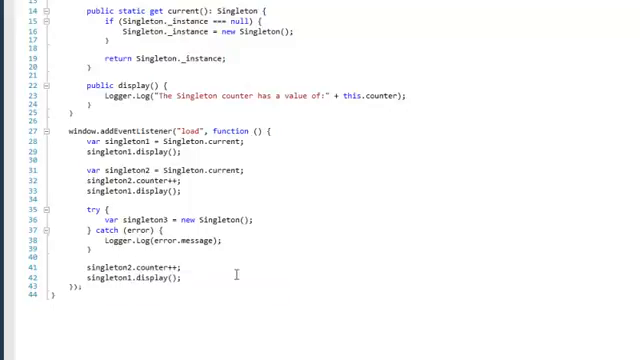
mouse_move(150, 288)
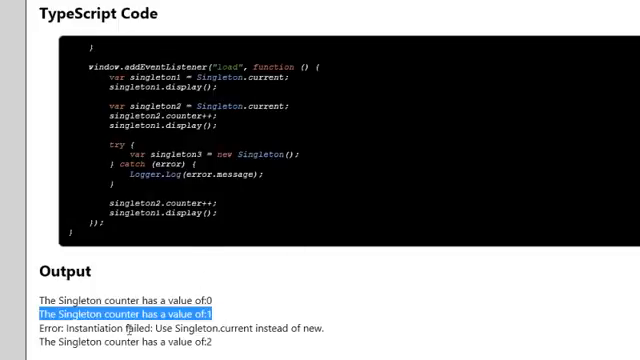
mouse_move(336, 328)
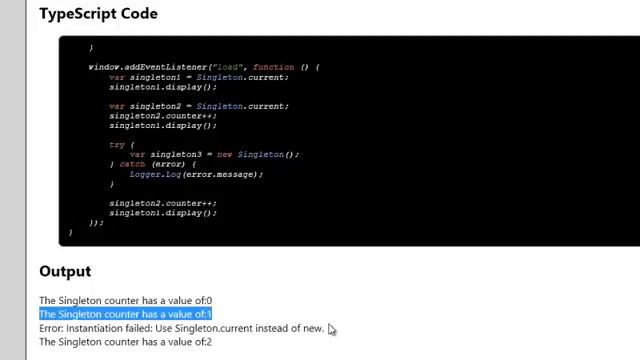